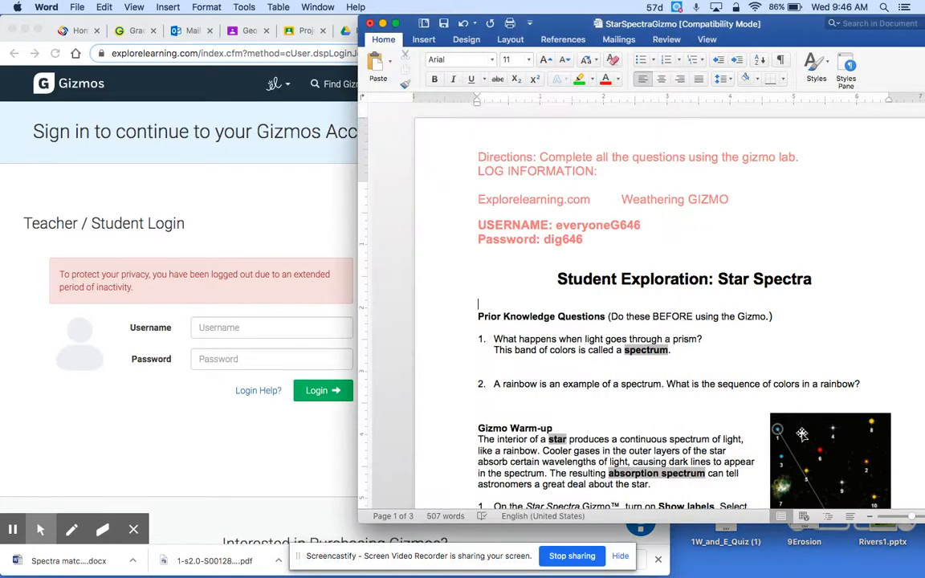
# Step: Scroll through the StarSpectraGizmo worksheet to review its questions
pyautogui.scroll(-3)
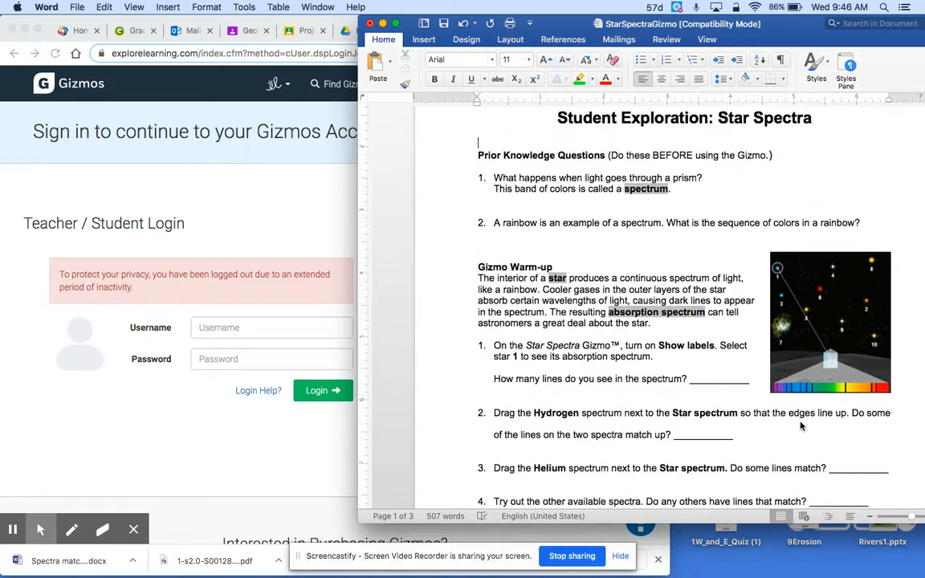
pyautogui.scroll(-3)
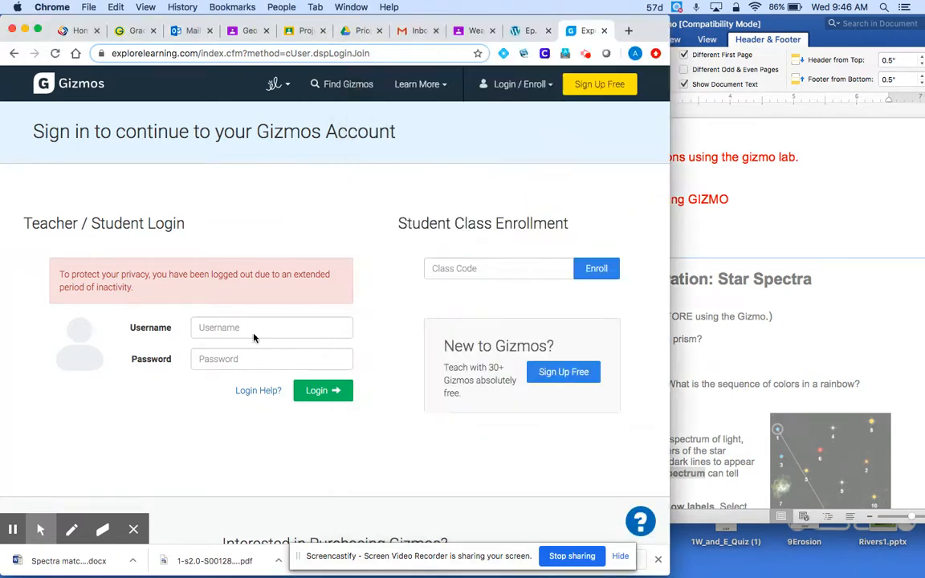
# Step: Sign in with the worksheet's username 'everyoneG646' to reach the Period 1 Geoscience class page
pyautogui.write('everyoneG646')
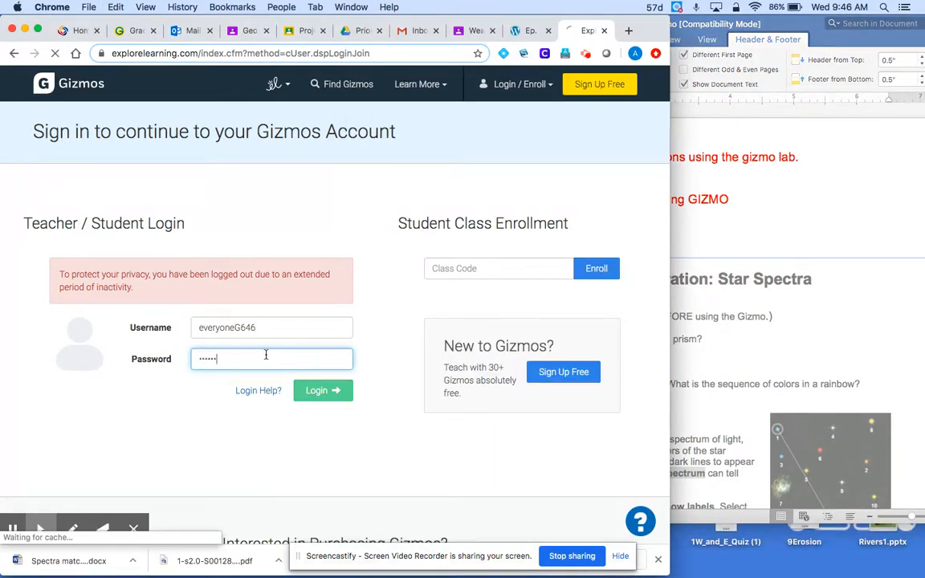
pyautogui.click(322, 390)
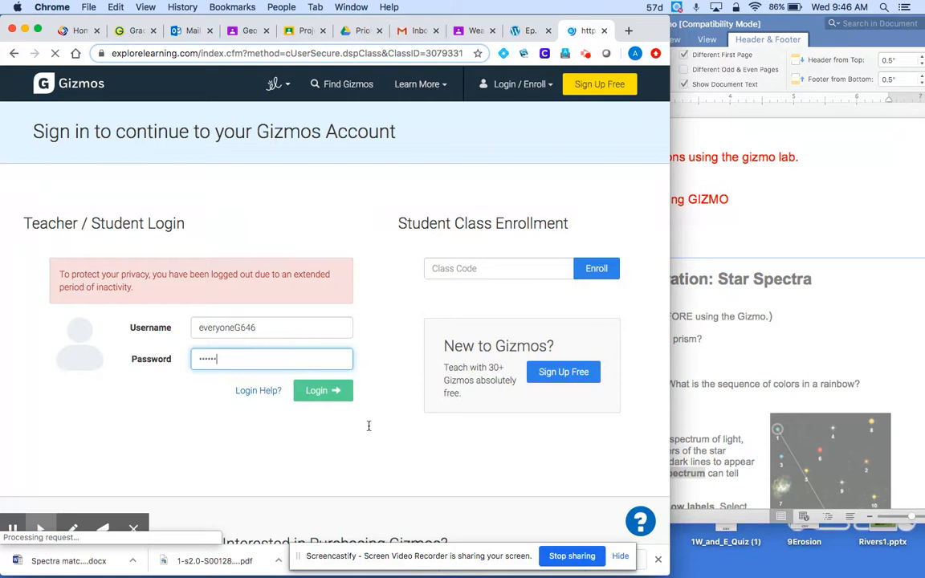
pyautogui.click(322, 391)
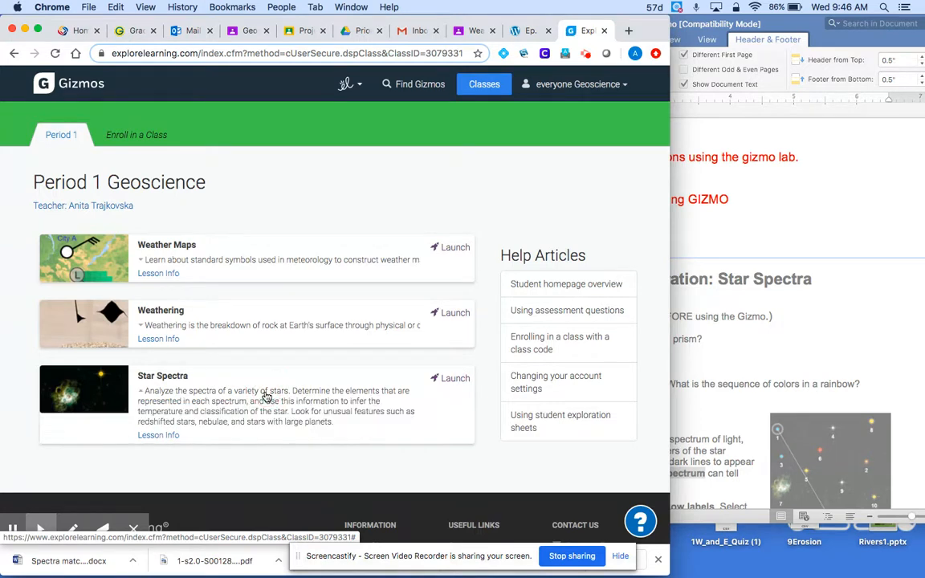
# Step: Launch the Star Spectra gizmo and turn on Show labels for the stars
pyautogui.click(455, 378)
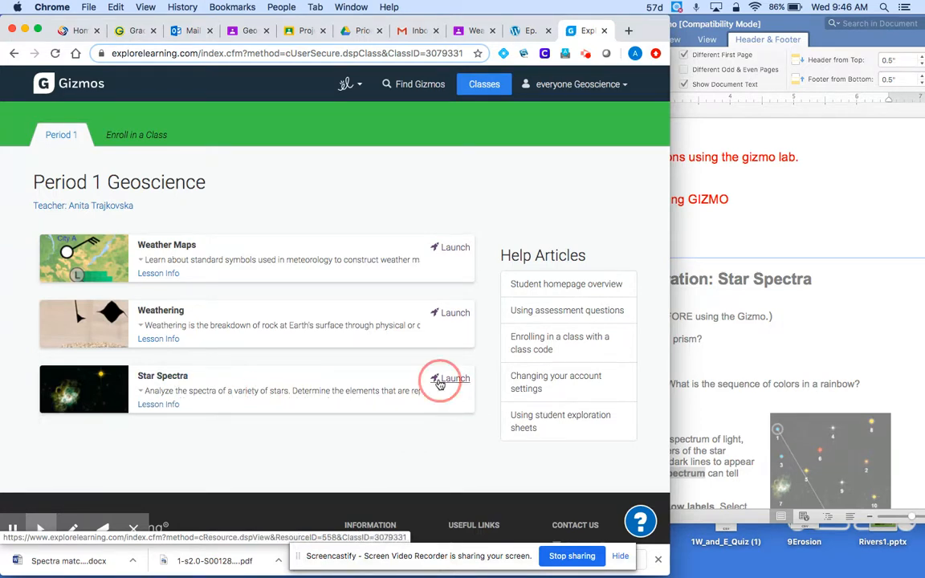
pyautogui.click(450, 378)
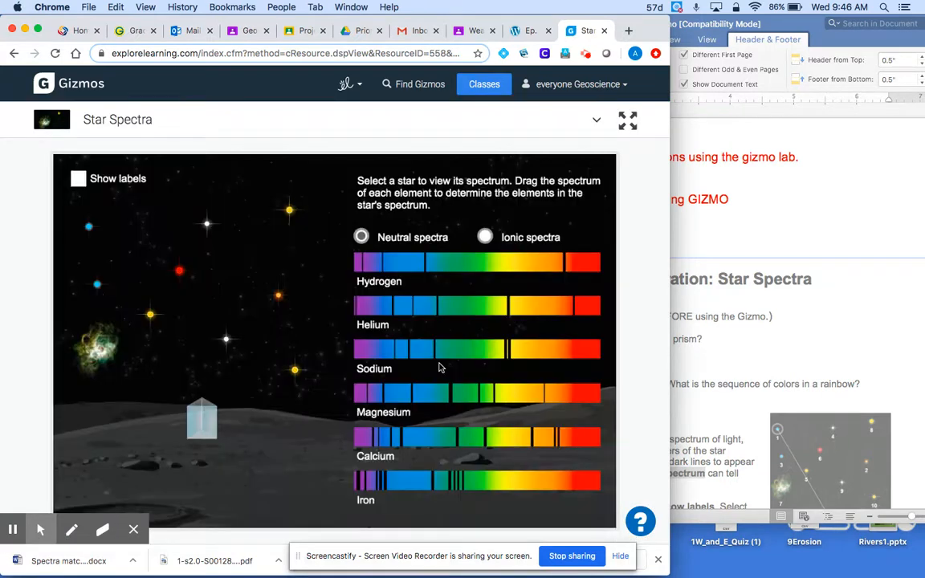
pyautogui.scroll(-3)
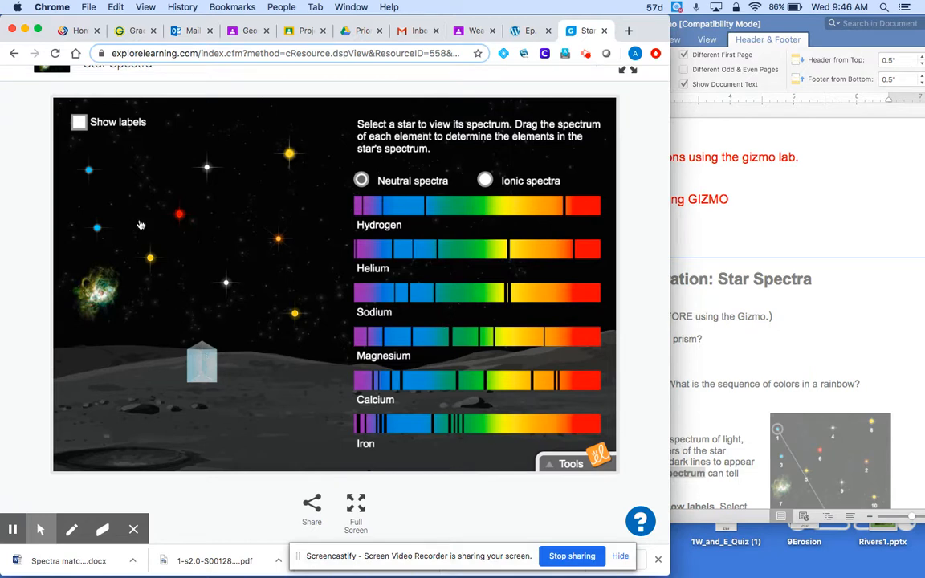
pyautogui.click(79, 122)
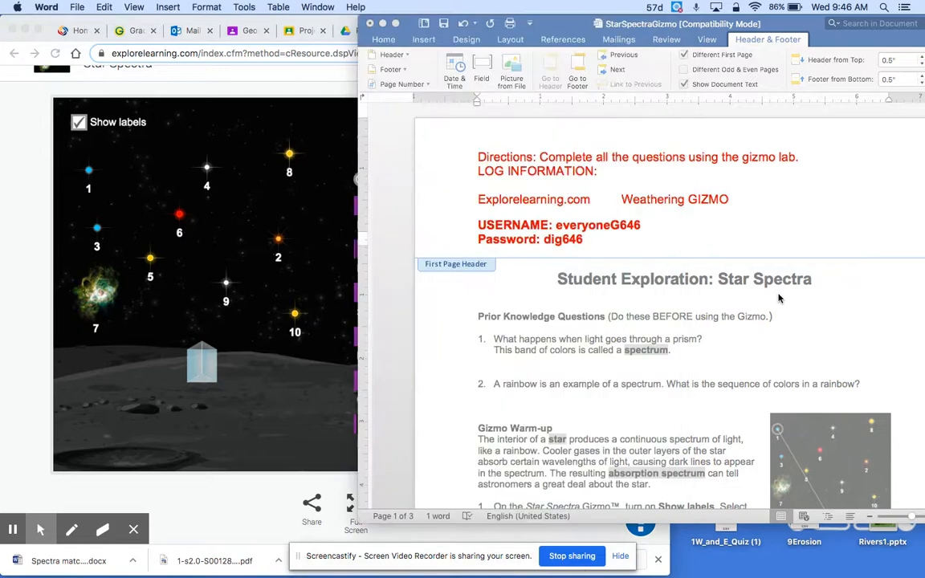
# Step: Scroll to the warm-up questions, then select star 1 to show its absorption spectrum
pyautogui.scroll(-3)
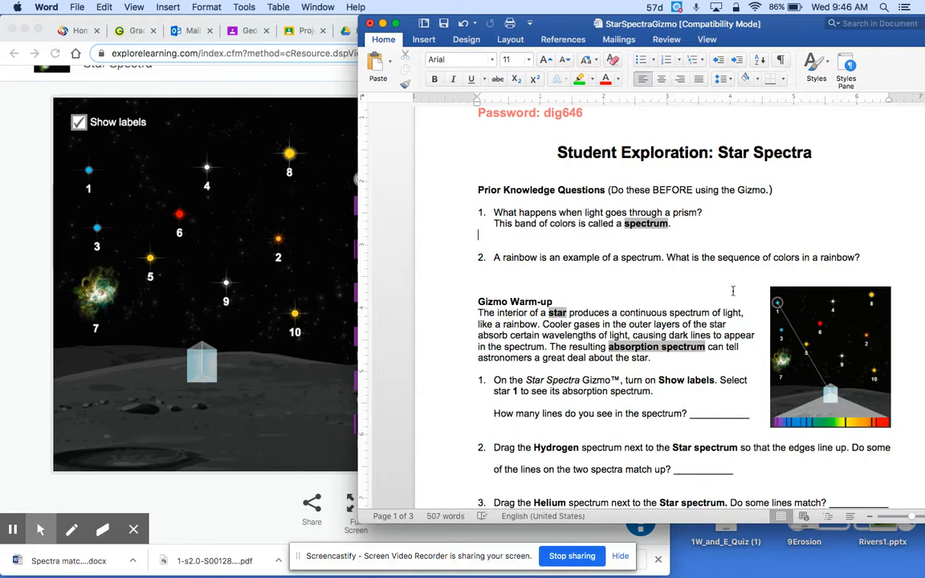
pyautogui.scroll(-3)
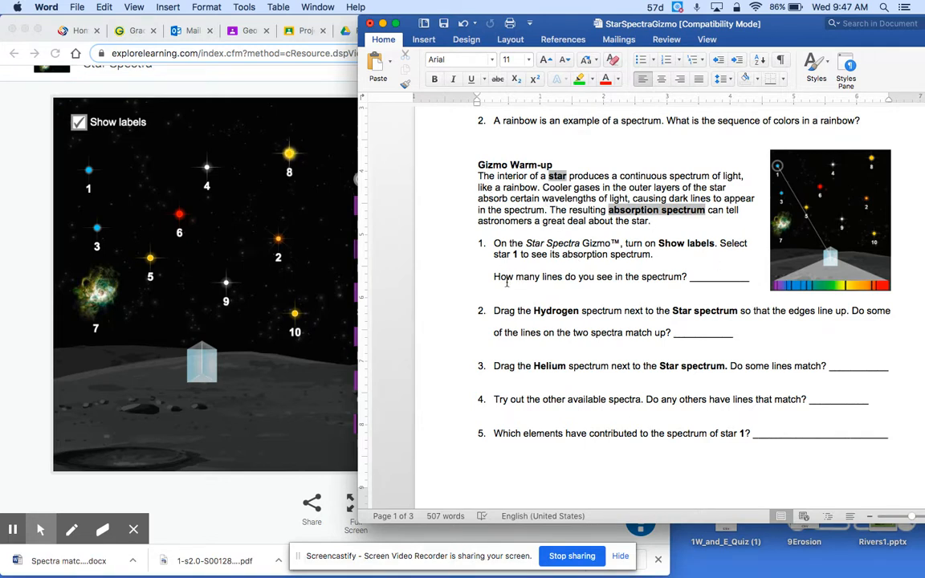
pyautogui.click(90, 187)
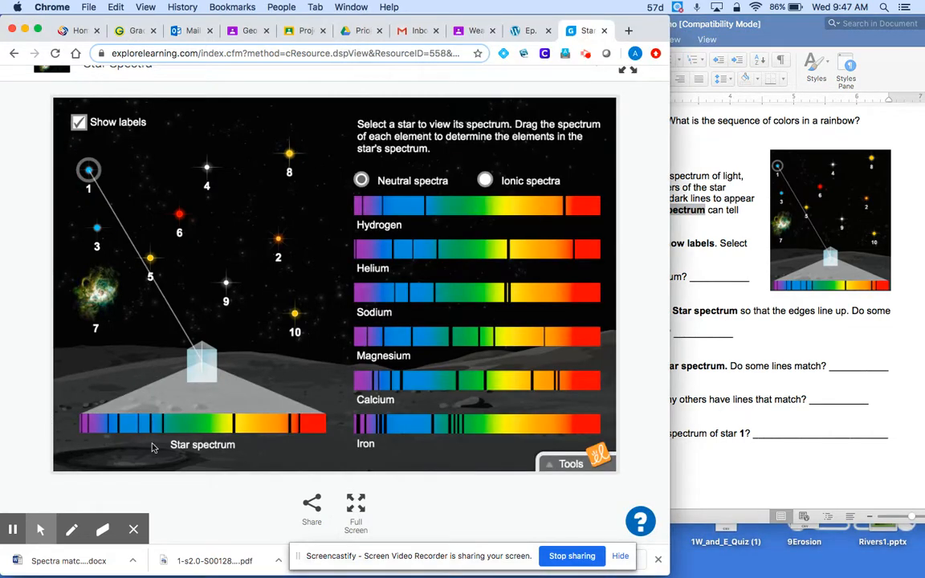
pyautogui.moveTo(402, 285)
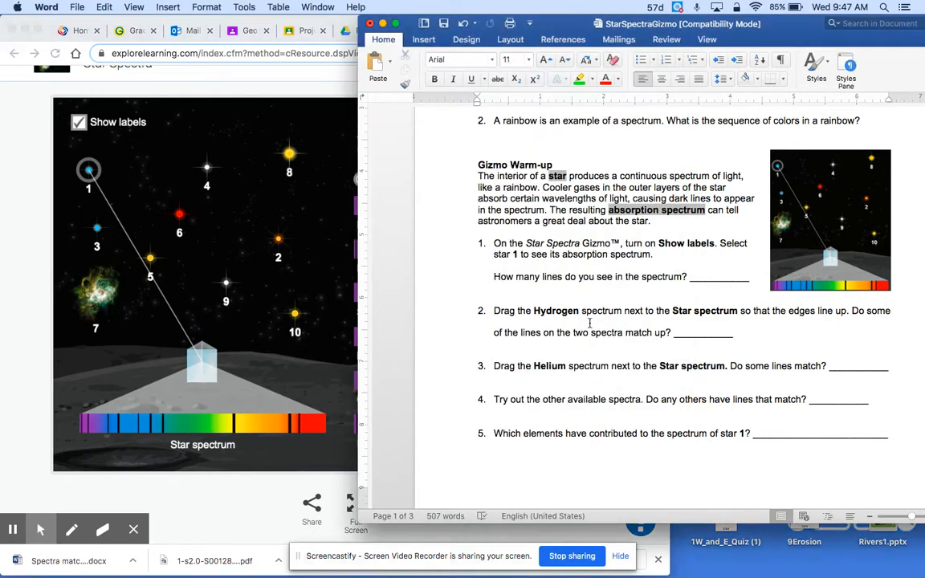
pyautogui.moveTo(566, 414)
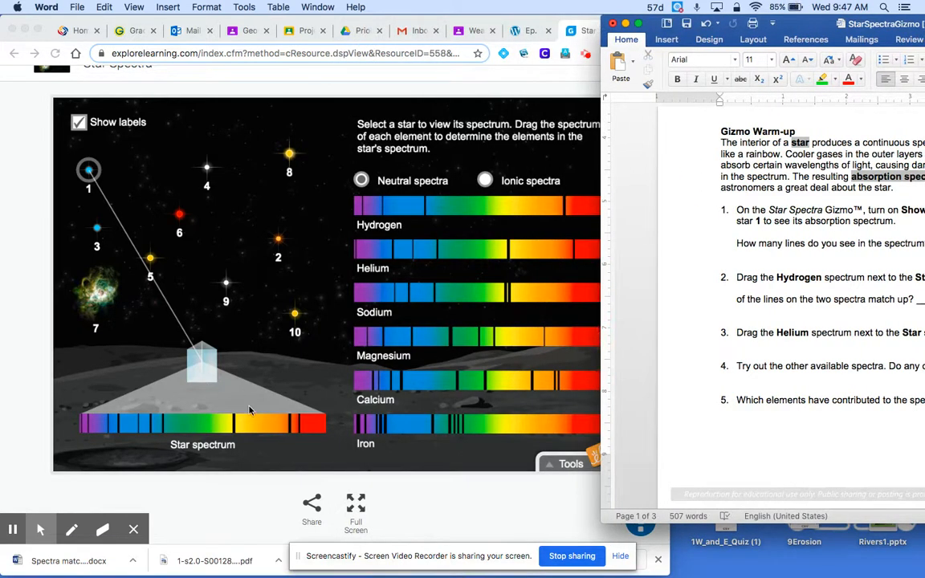
pyautogui.moveTo(342, 305)
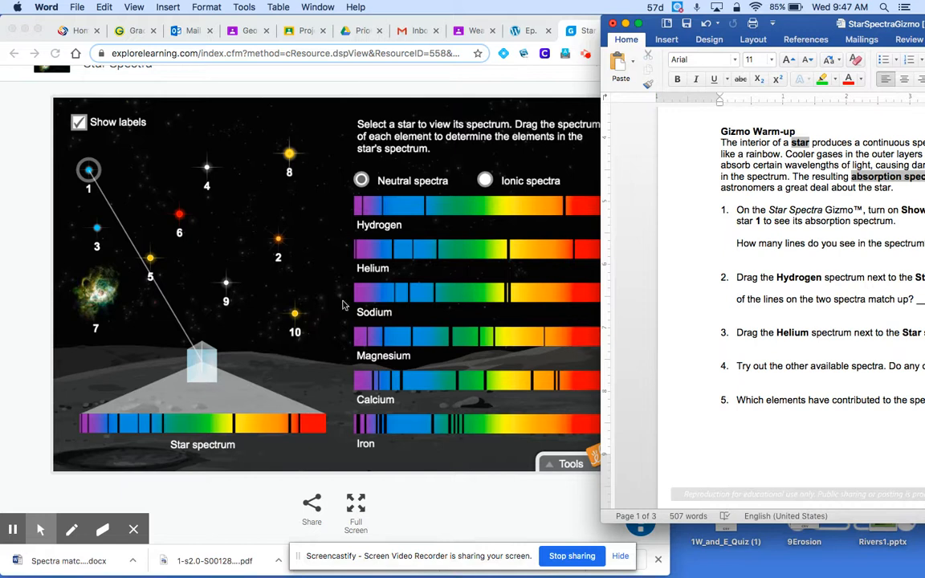
pyautogui.moveTo(280, 460)
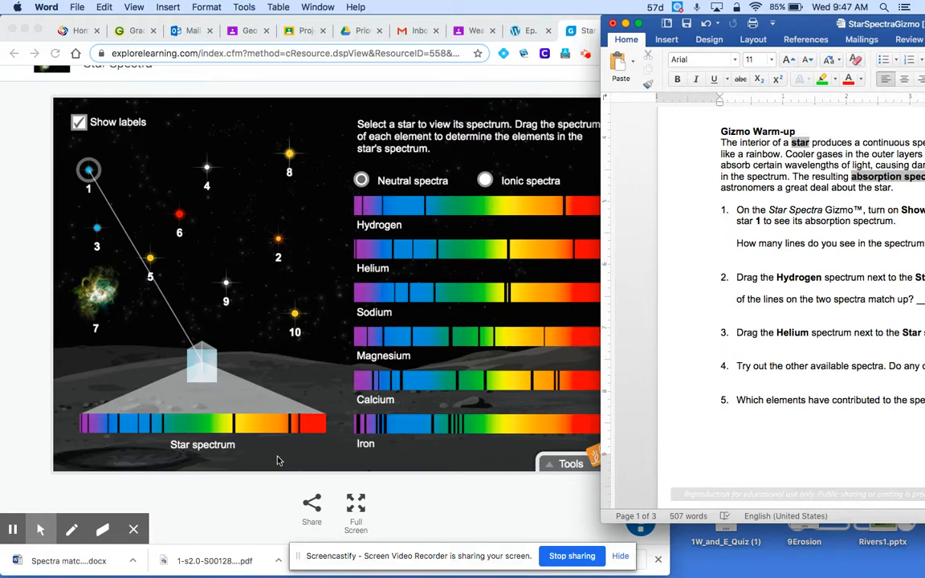
pyautogui.moveTo(351, 421)
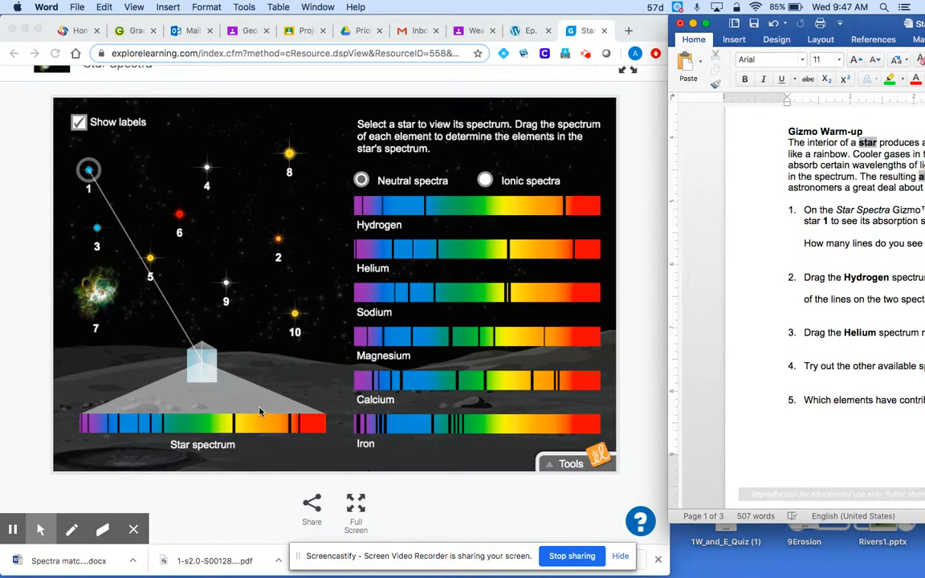
pyautogui.moveTo(237, 430)
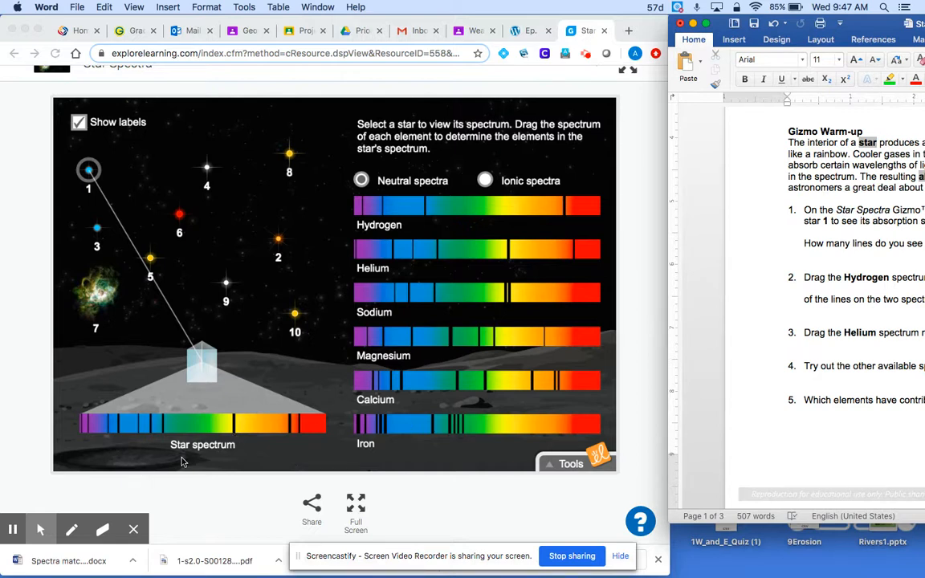
pyautogui.moveTo(299, 427)
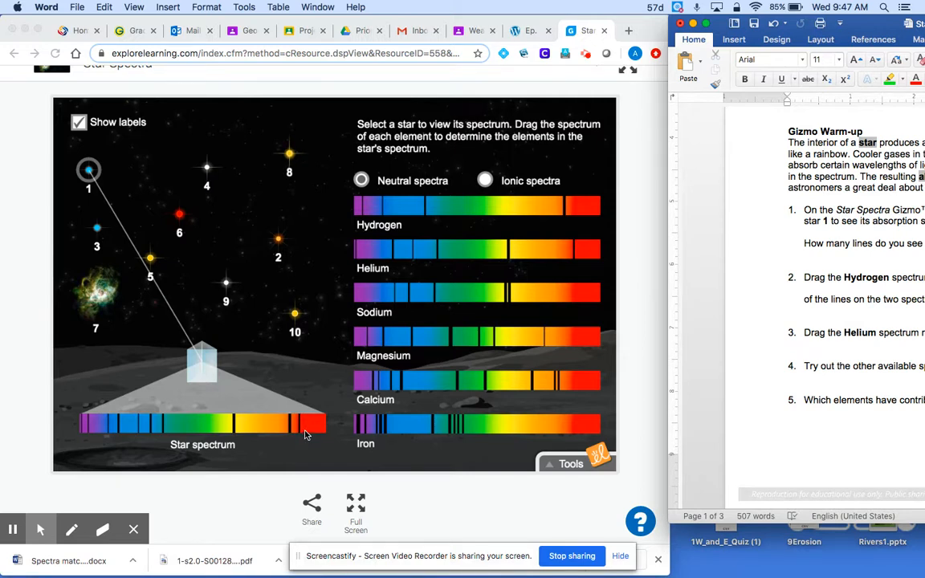
pyautogui.moveTo(402, 211)
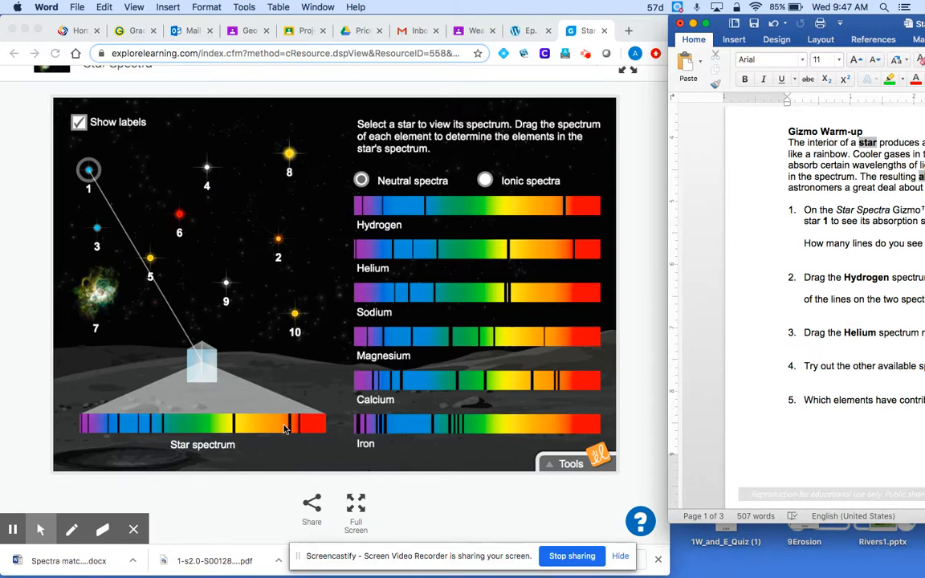
pyautogui.moveTo(241, 424)
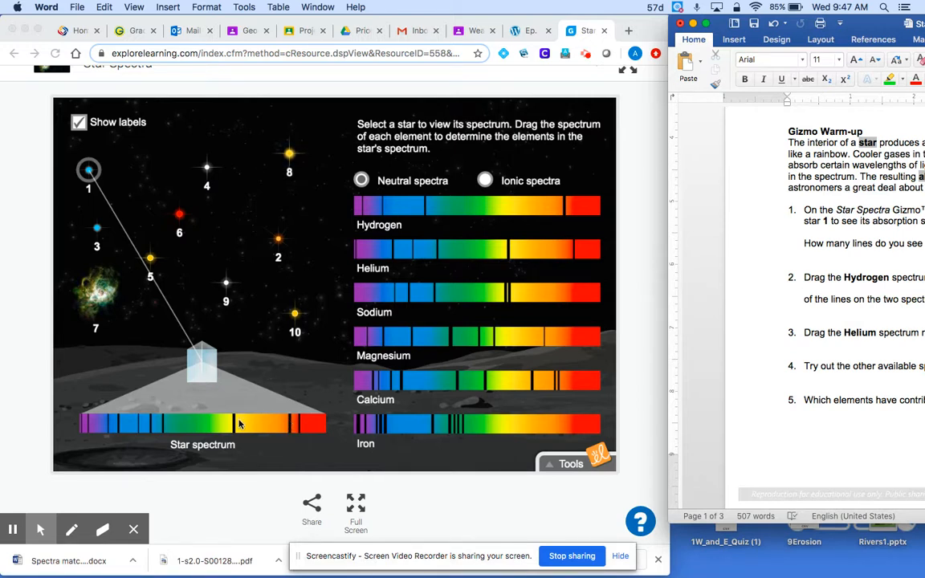
pyautogui.moveTo(305, 434)
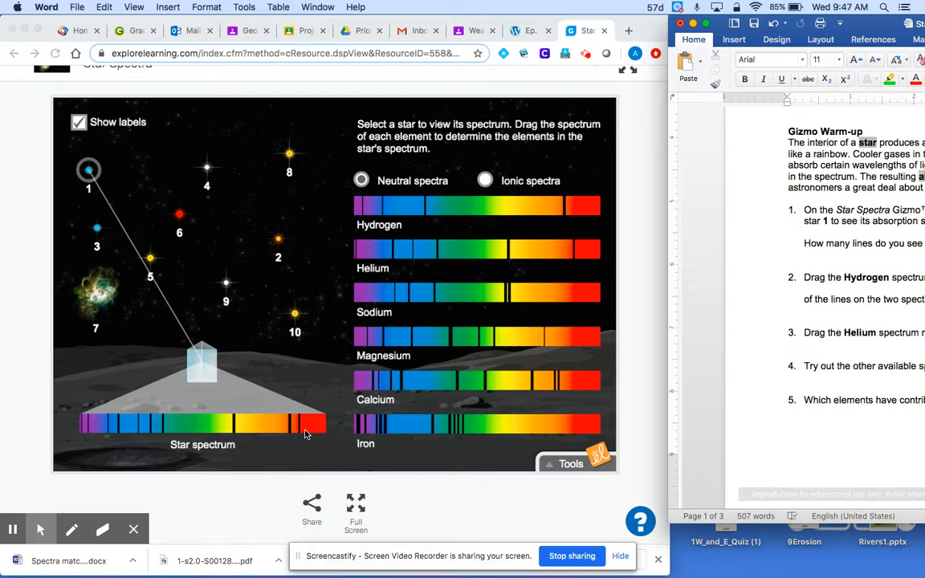
pyautogui.moveTo(453, 233)
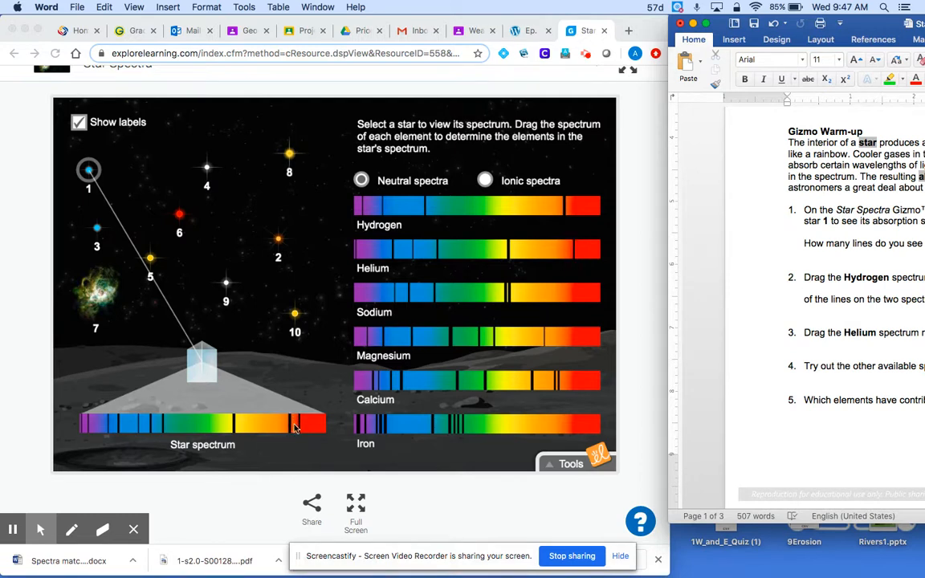
pyautogui.moveTo(316, 374)
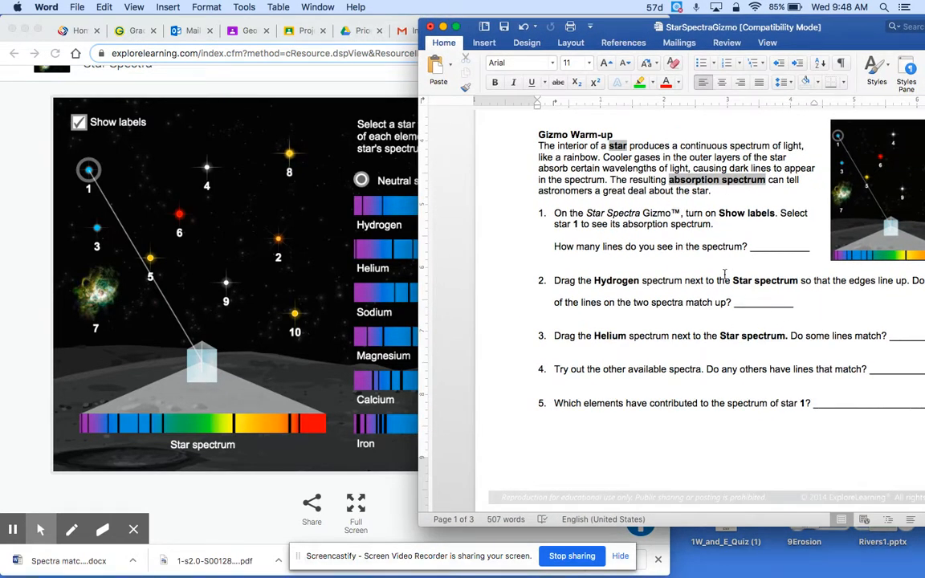
# Step: Bring the worksheet forward and scroll to Activity A's Harvard classification table
pyautogui.click(540, 235)
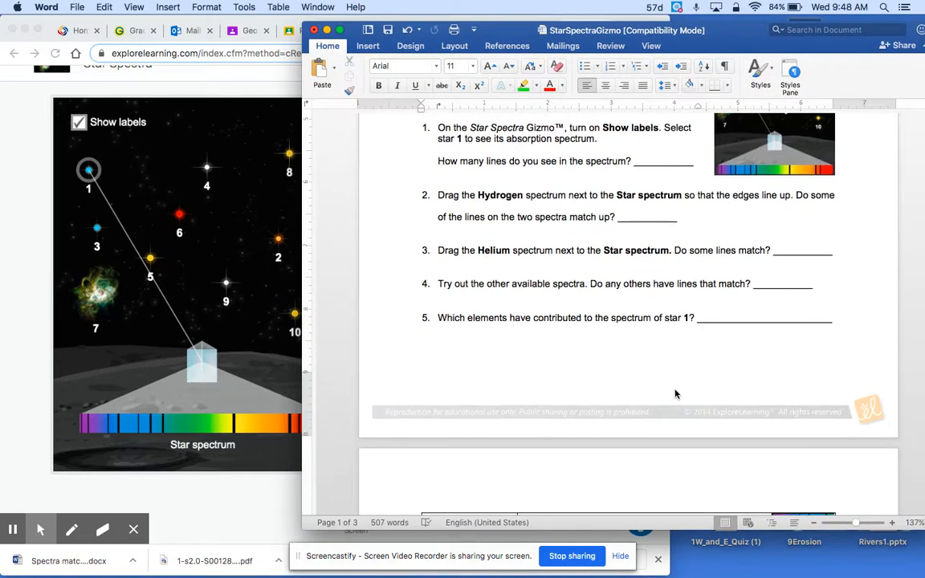
pyautogui.scroll(-3)
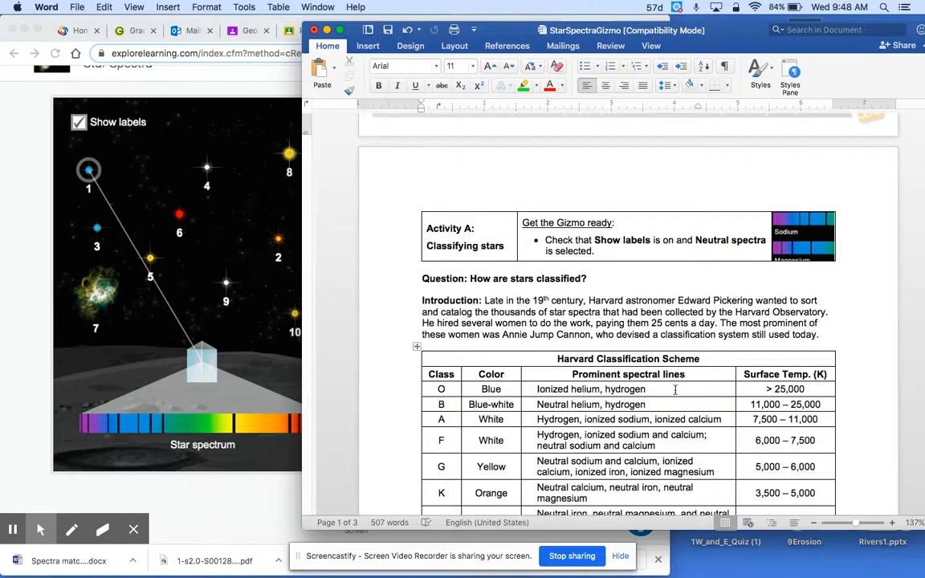
pyautogui.scroll(-3)
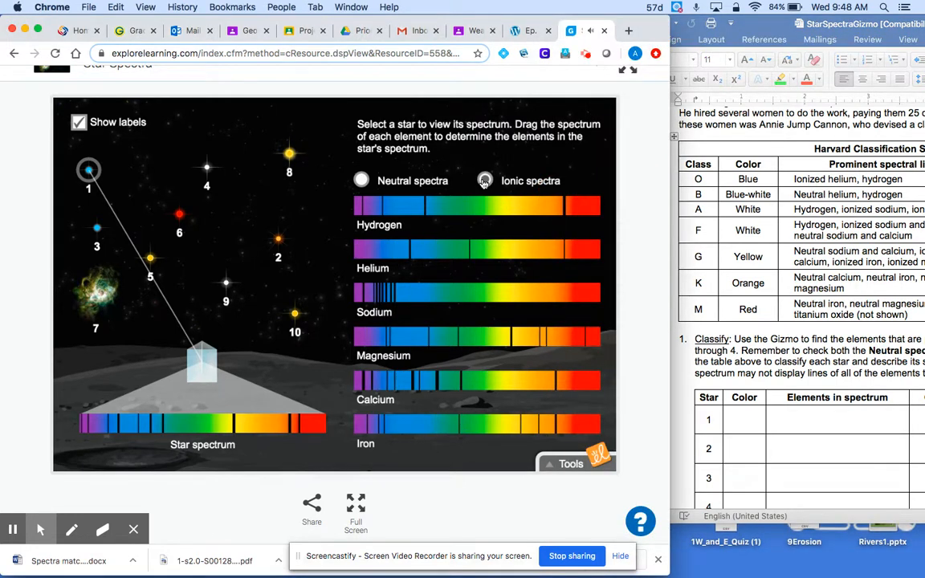
pyautogui.moveTo(367, 190)
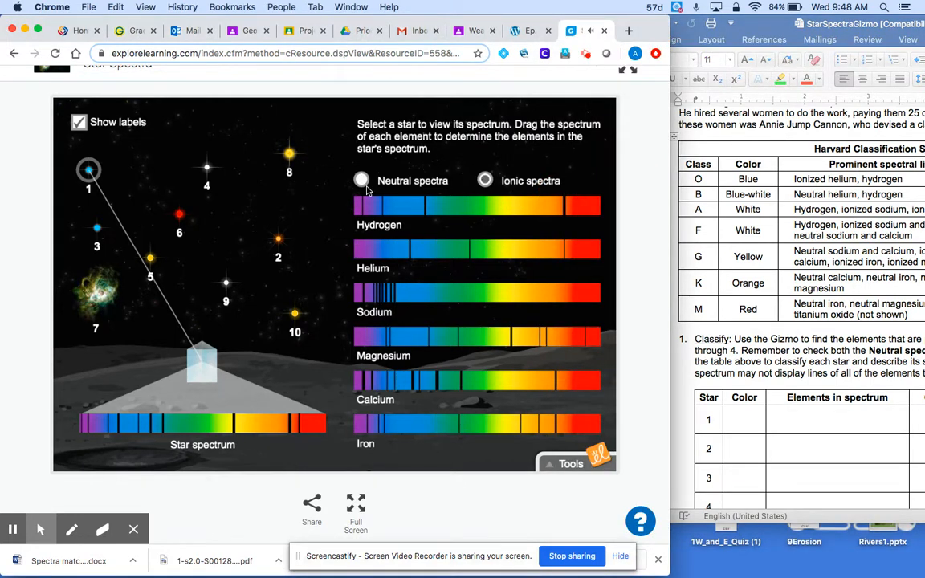
# Step: Select star 2 and compare its spectrum against the neutral then ionic element spectra
pyautogui.click(361, 180)
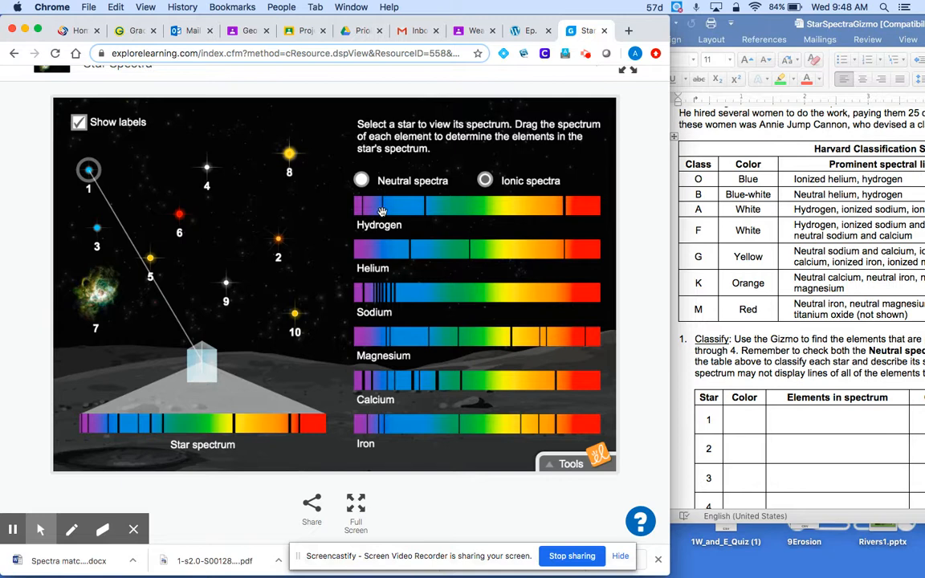
pyautogui.moveTo(382, 179)
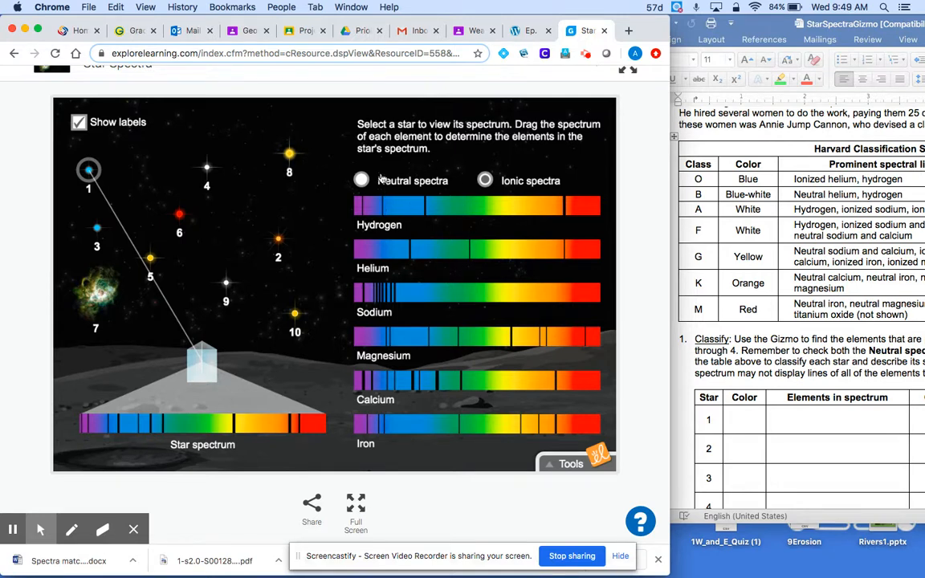
pyautogui.click(361, 180)
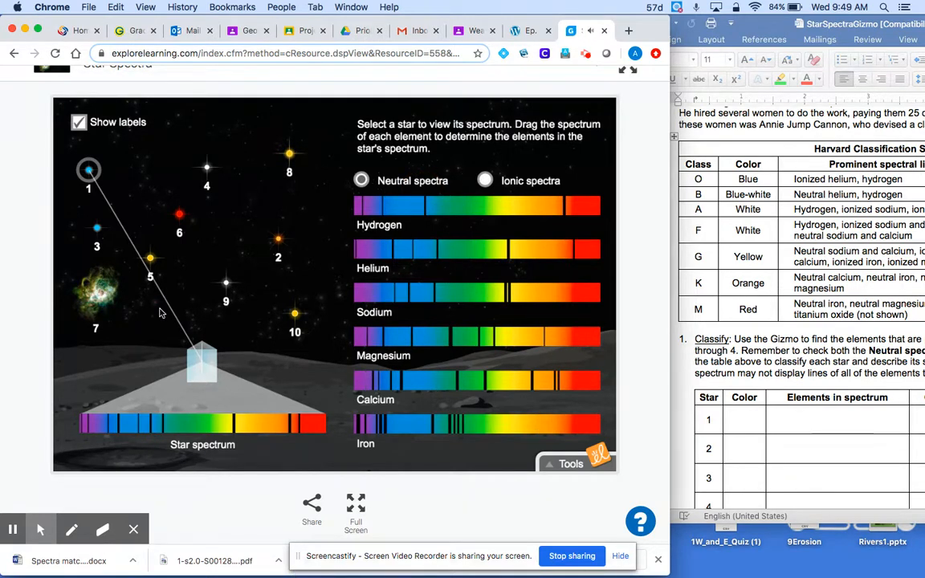
pyautogui.moveTo(267, 259)
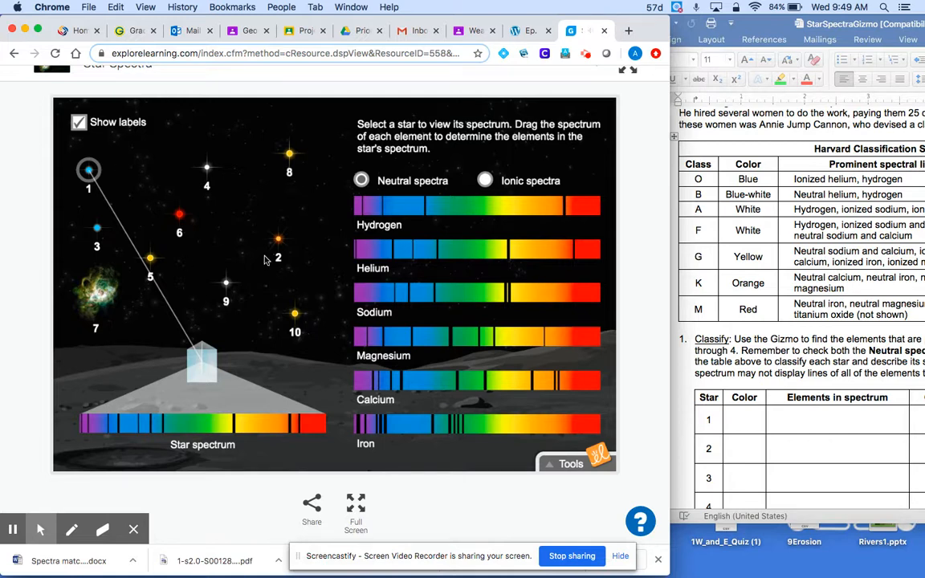
pyautogui.click(278, 239)
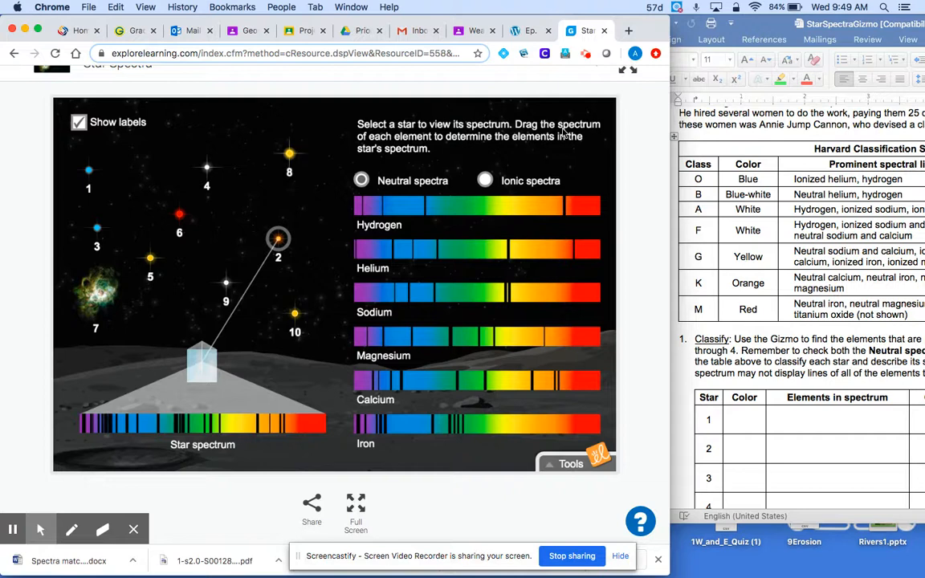
pyautogui.click(486, 180)
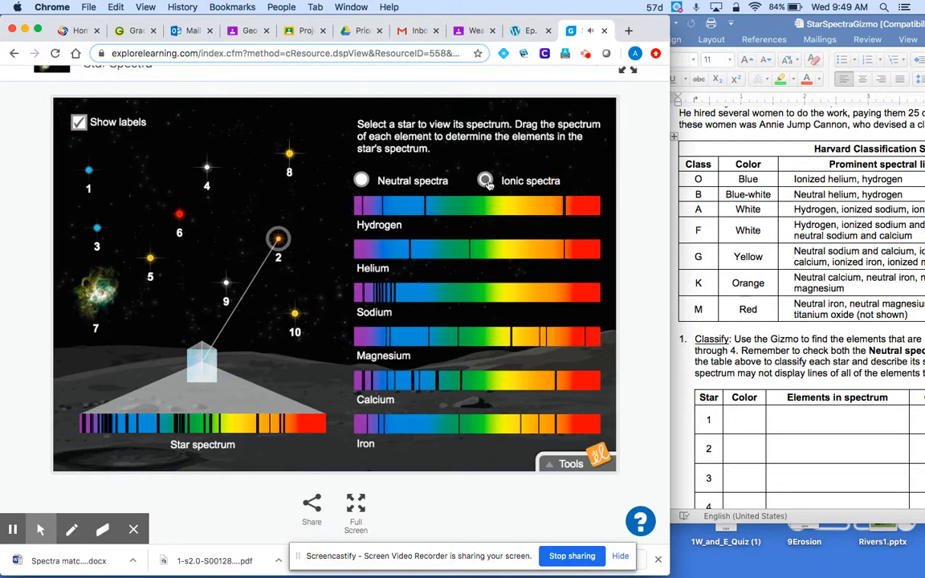
pyautogui.click(485, 180)
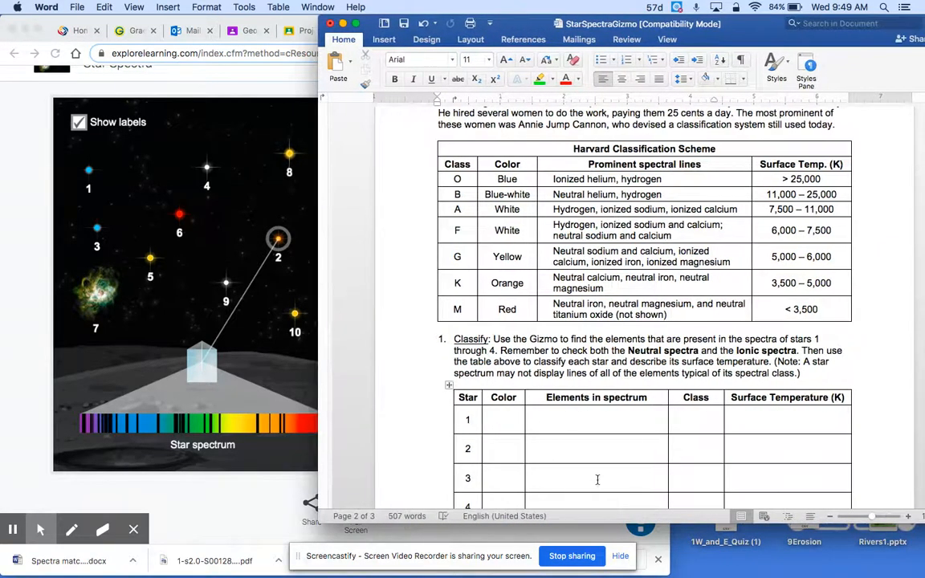
# Step: Scroll the classification table down to its final rows for stars 8 to 10
pyautogui.scroll(-3)
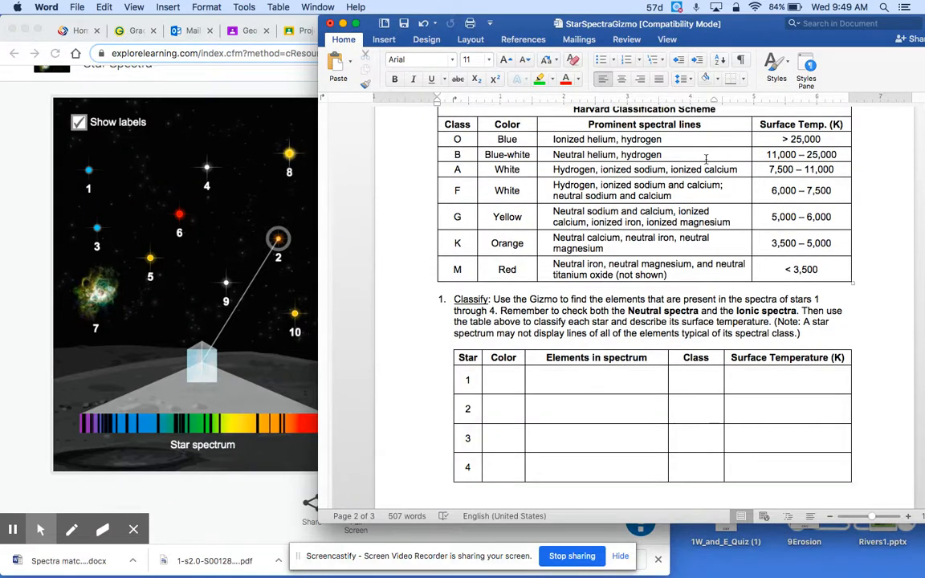
pyautogui.moveTo(788, 120)
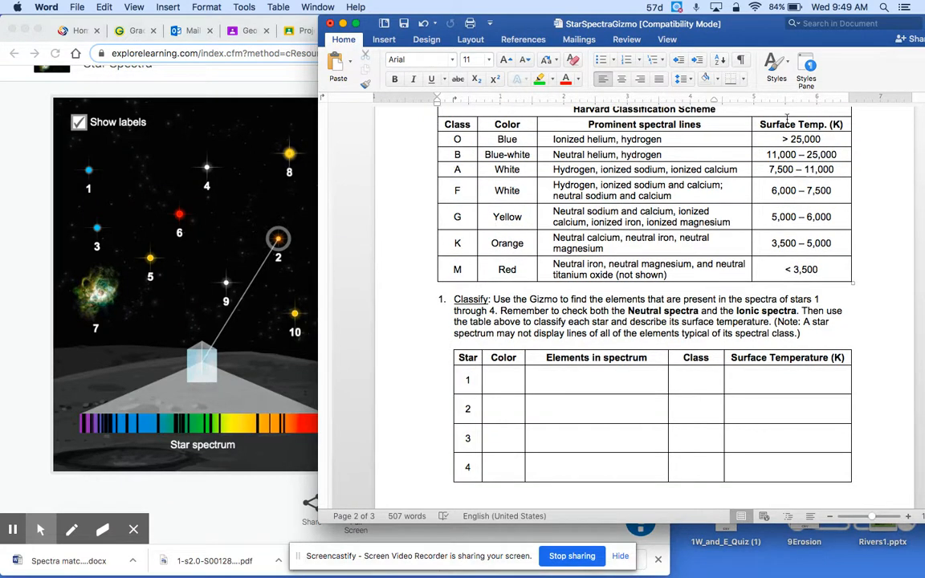
pyautogui.scroll(-3)
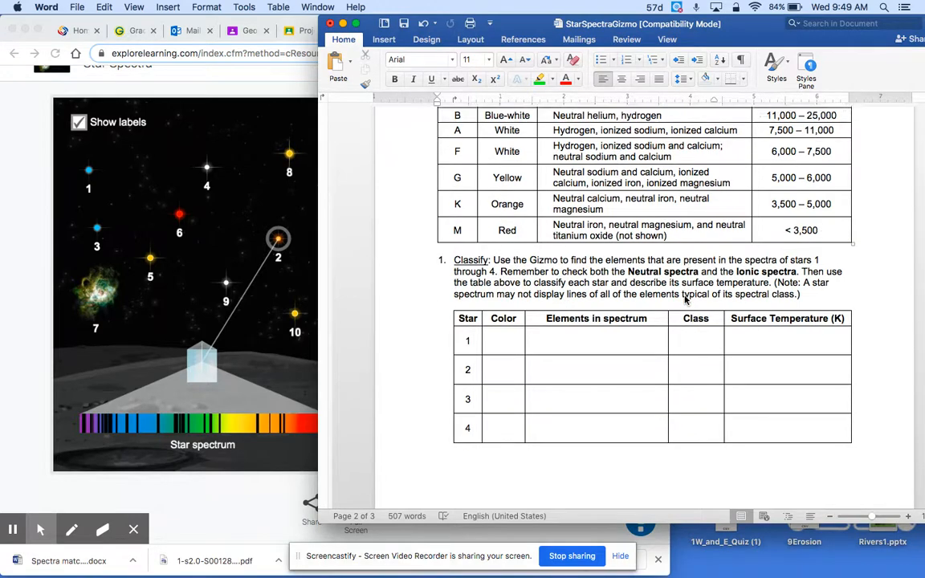
pyautogui.scroll(-3)
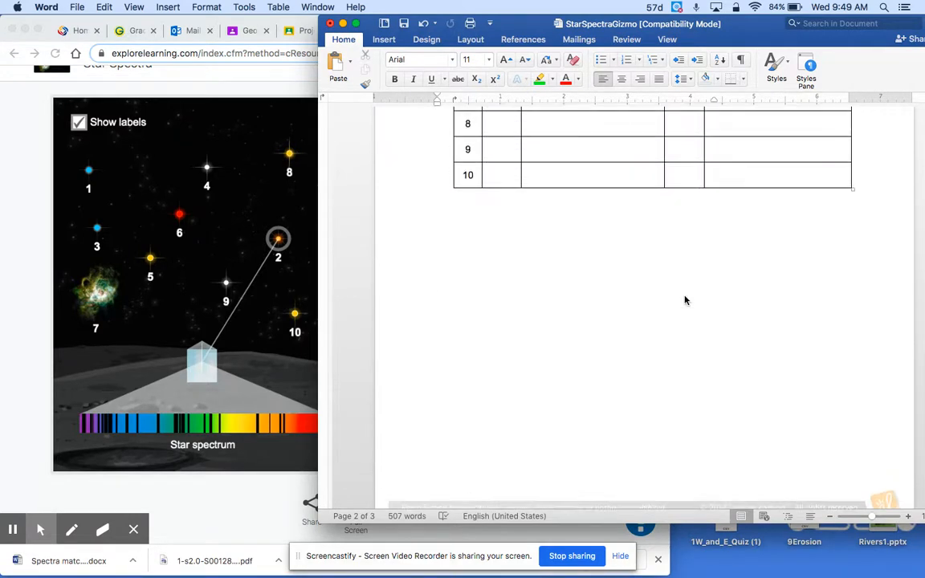